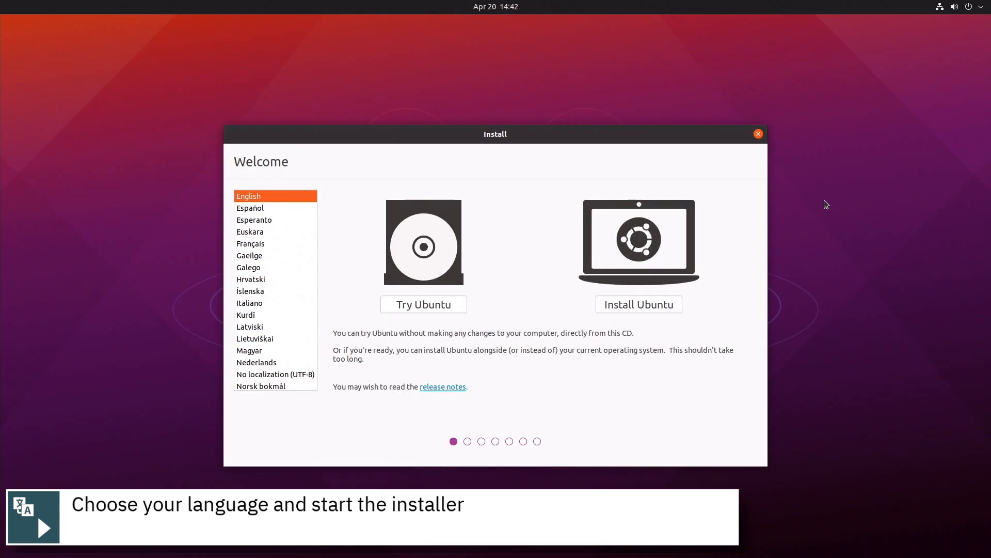
- Keep English as the language and start Install Ubuntu
{"action": "left_click", "coordinate": [639, 304]}
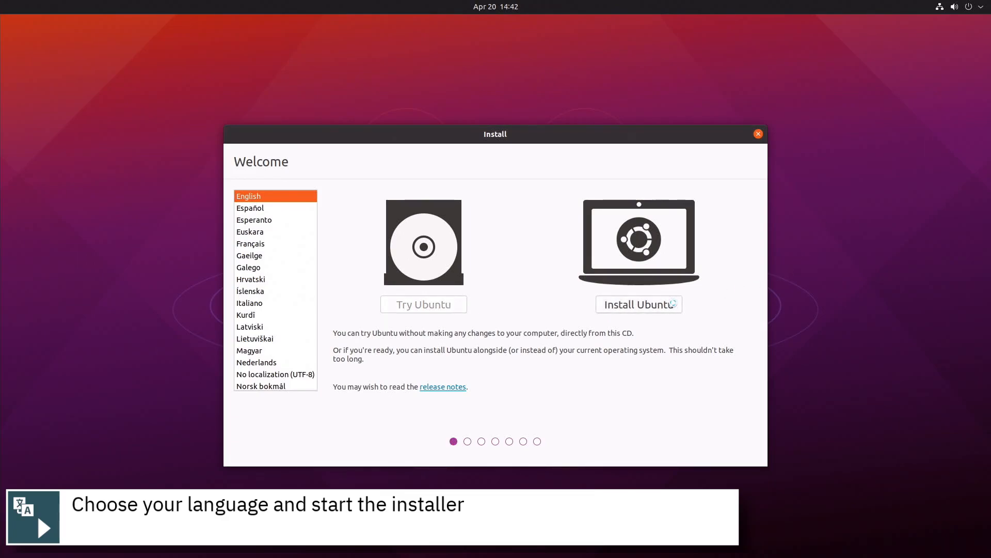
{"action": "left_click", "coordinate": [638, 304]}
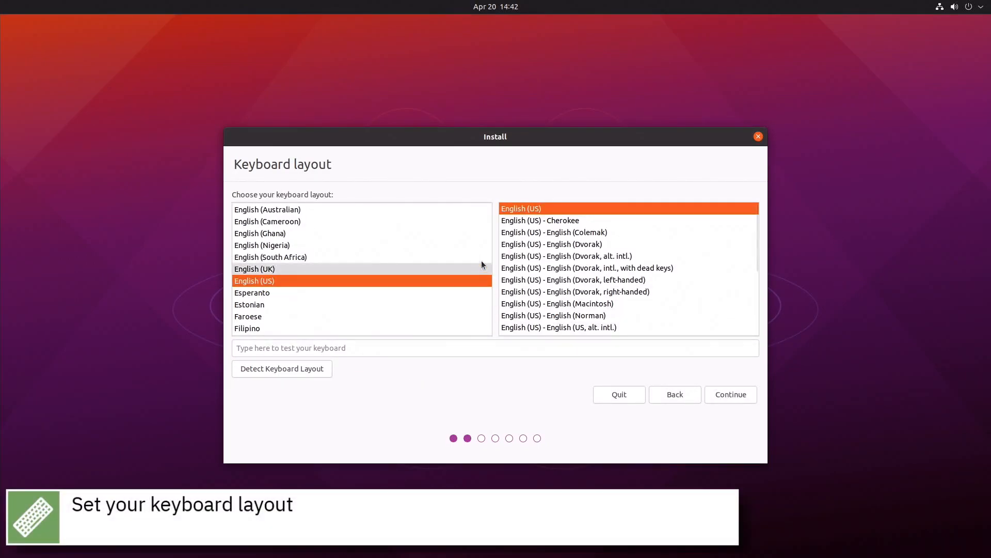
- Choose the Portuguese keyboard layout and continue to the software options
{"action": "scroll", "scroll_direction": "down", "scroll_amount": 3}
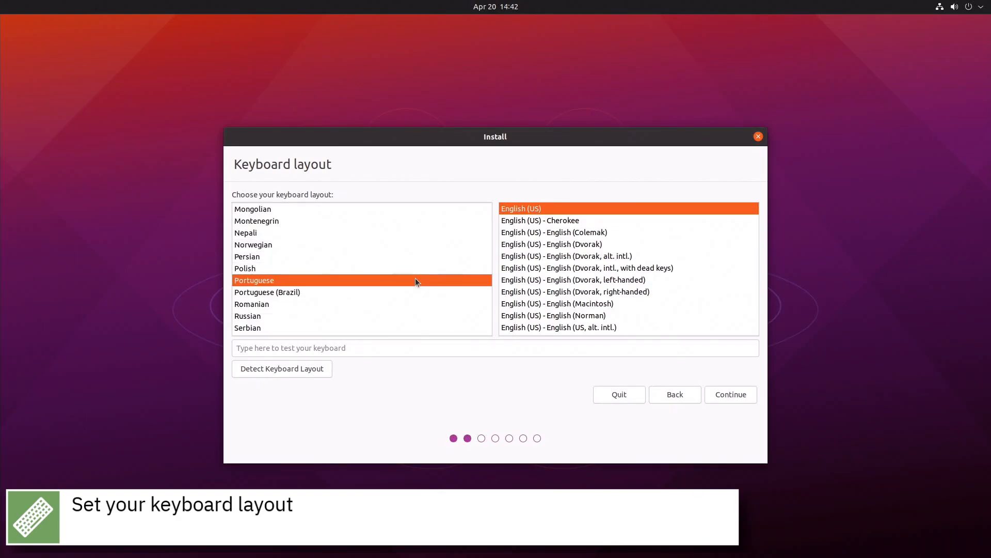
{"action": "left_click", "coordinate": [254, 280]}
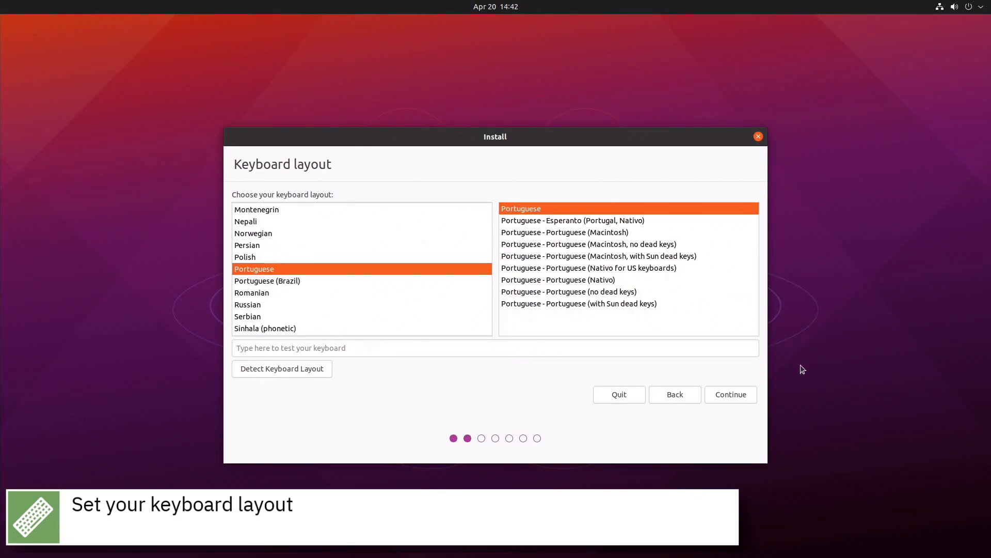
{"action": "left_click", "coordinate": [730, 394]}
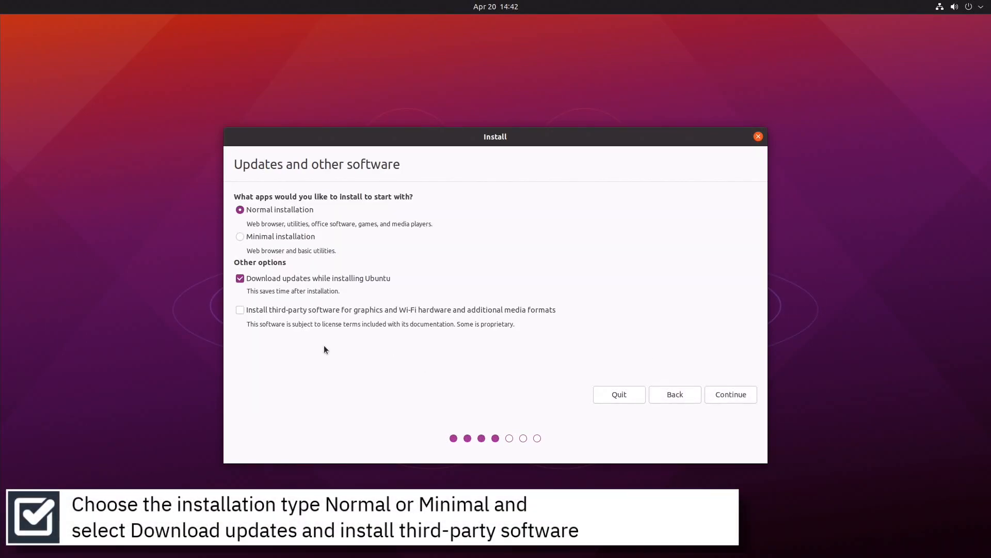
- Keep Normal installation with updates, add third-party drivers and media formats, and continue
{"action": "left_click", "coordinate": [239, 309]}
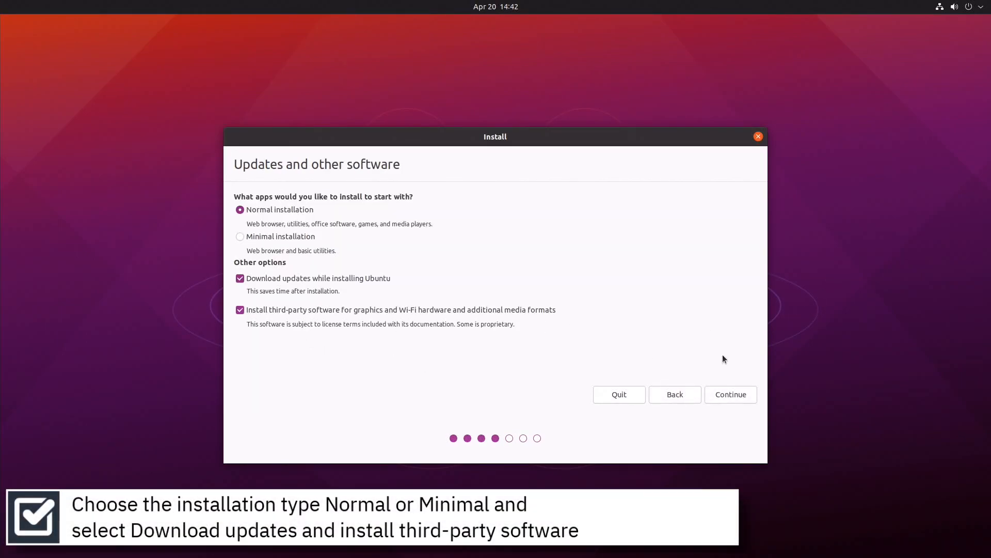
{"action": "left_click", "coordinate": [730, 393]}
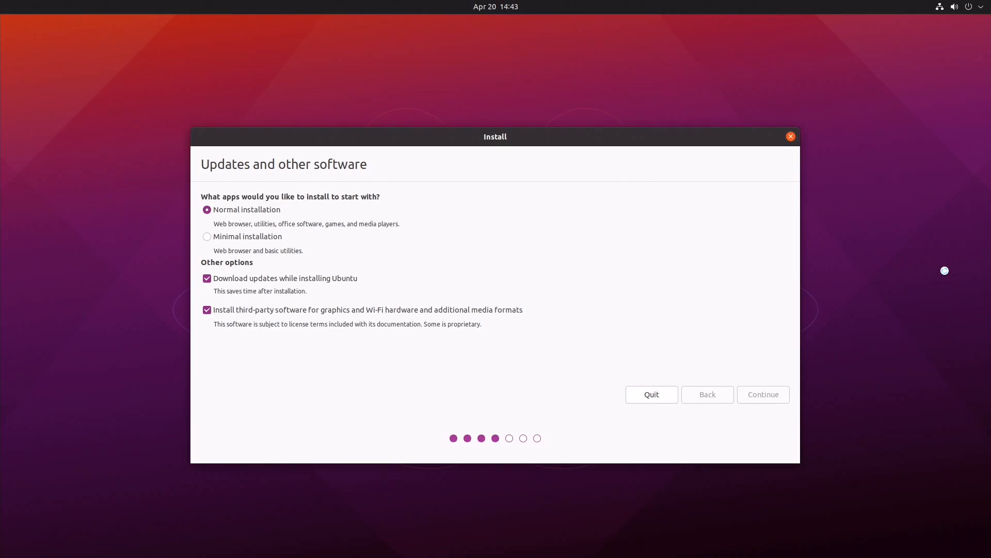
{"action": "left_click", "coordinate": [762, 393]}
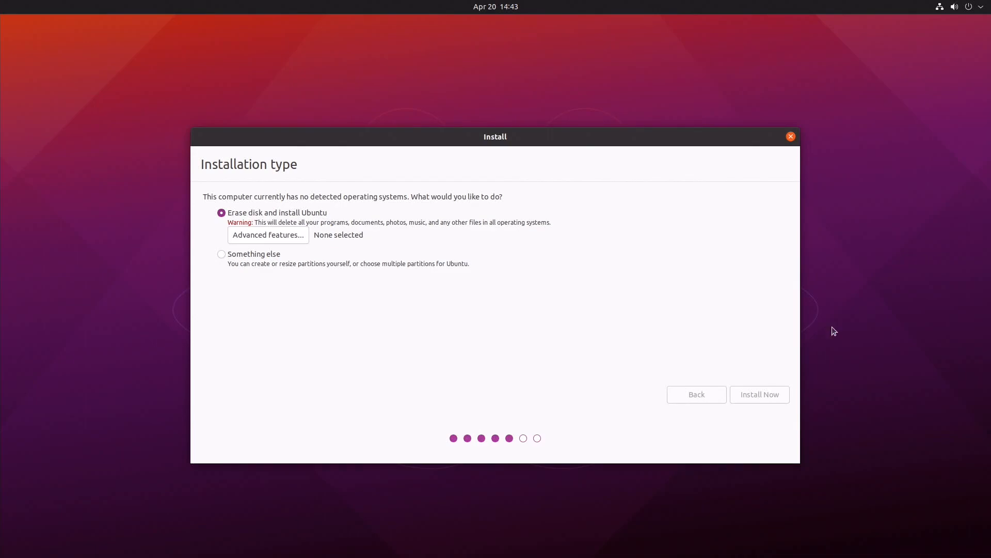
- Erase the disk and install Ubuntu, confirming the partition changes are written to disk
{"action": "left_click", "coordinate": [758, 393]}
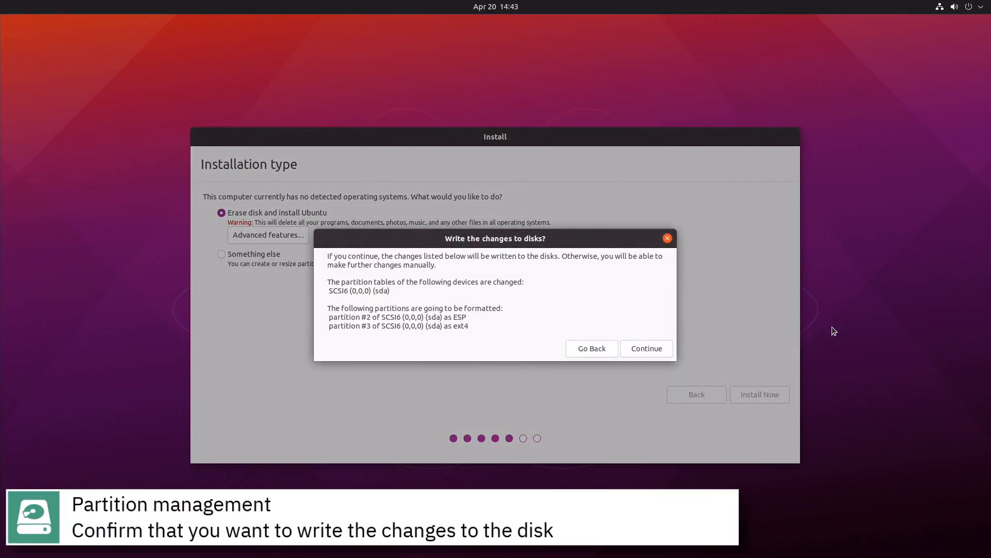
{"action": "mouse_move", "coordinate": [827, 337]}
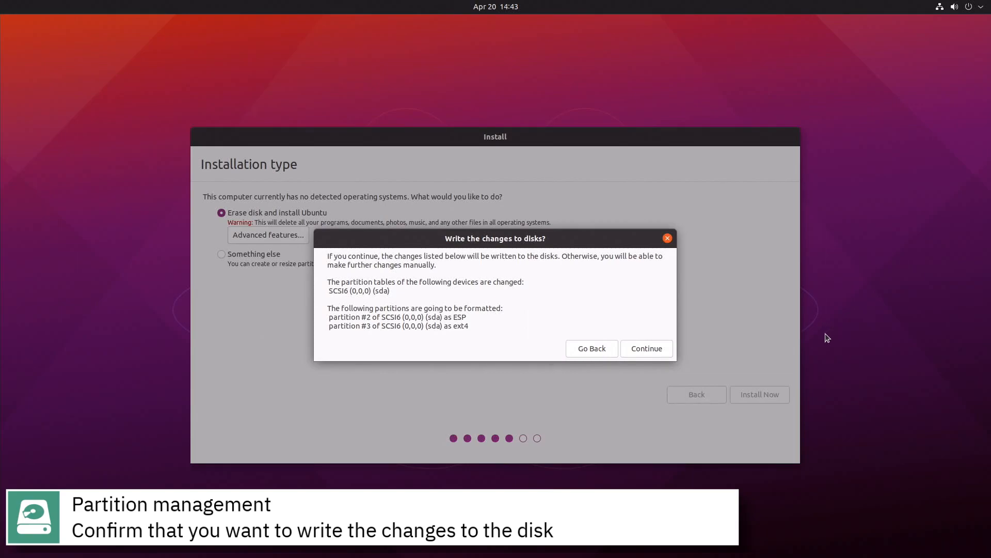
{"action": "left_click", "coordinate": [590, 348]}
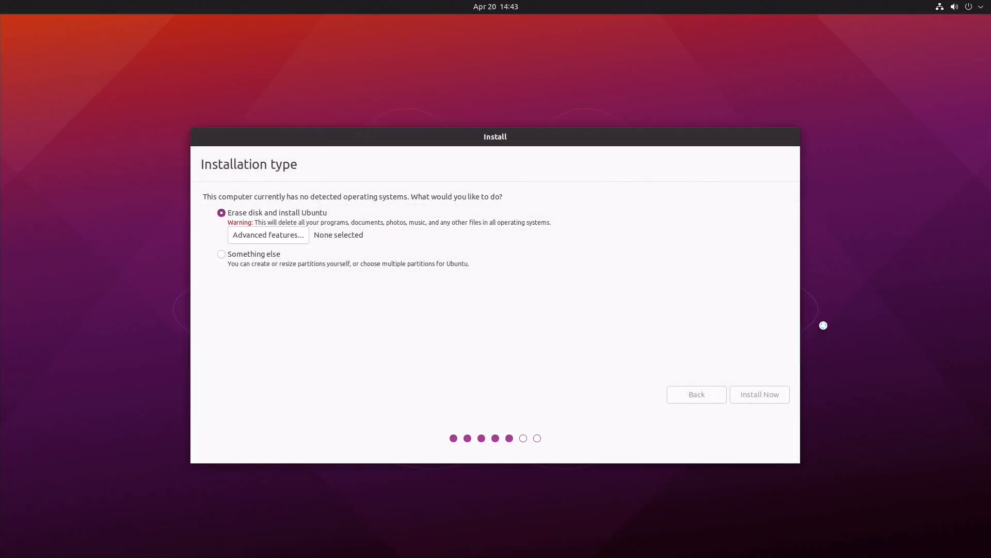
{"action": "left_click", "coordinate": [759, 393]}
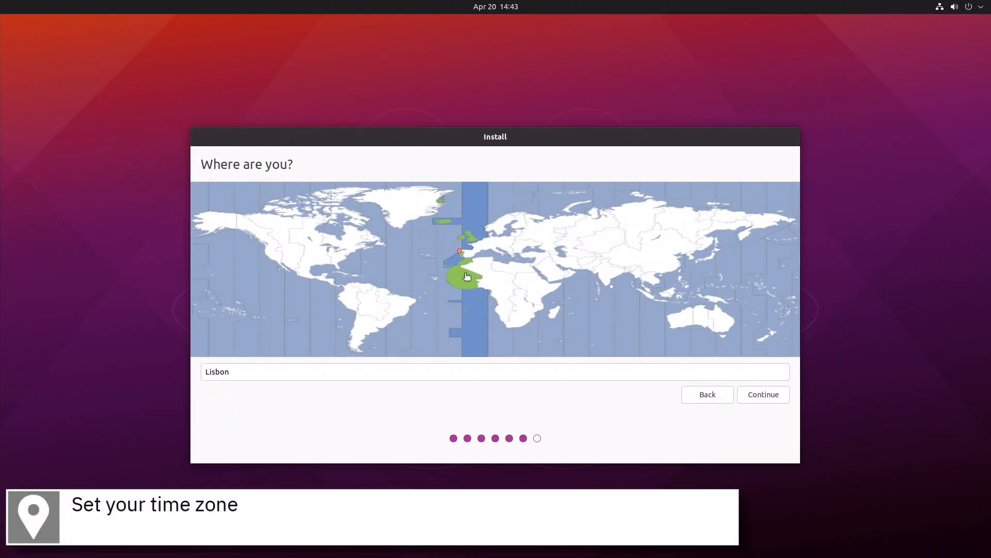
- Set the time zone to London on the map and continue to account creation
{"action": "left_click", "coordinate": [472, 232]}
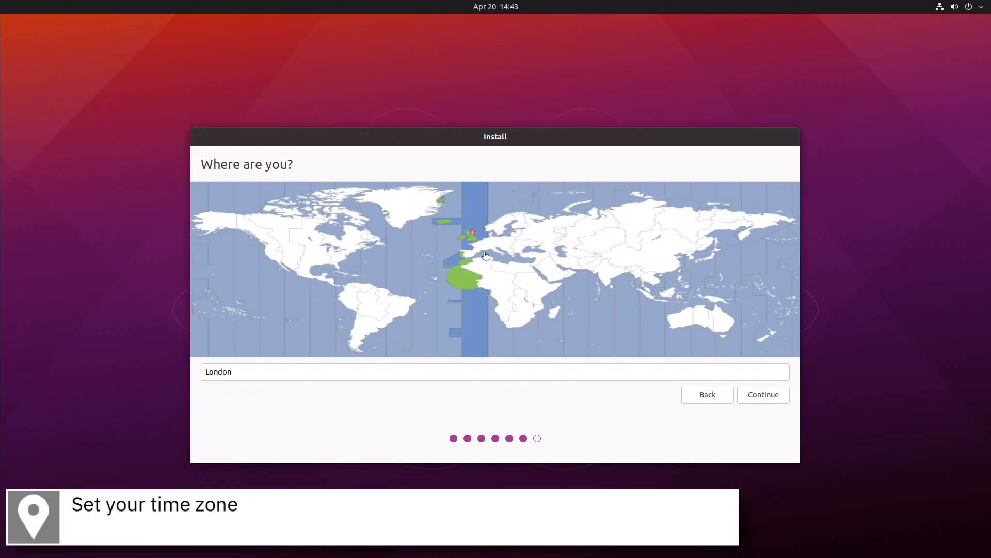
{"action": "left_click", "coordinate": [762, 394]}
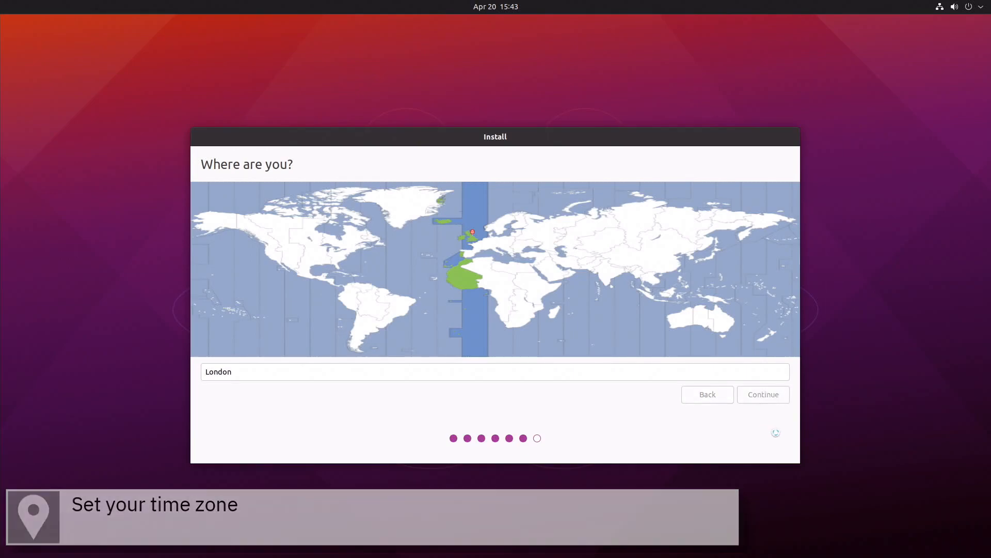
{"action": "left_click", "coordinate": [762, 393]}
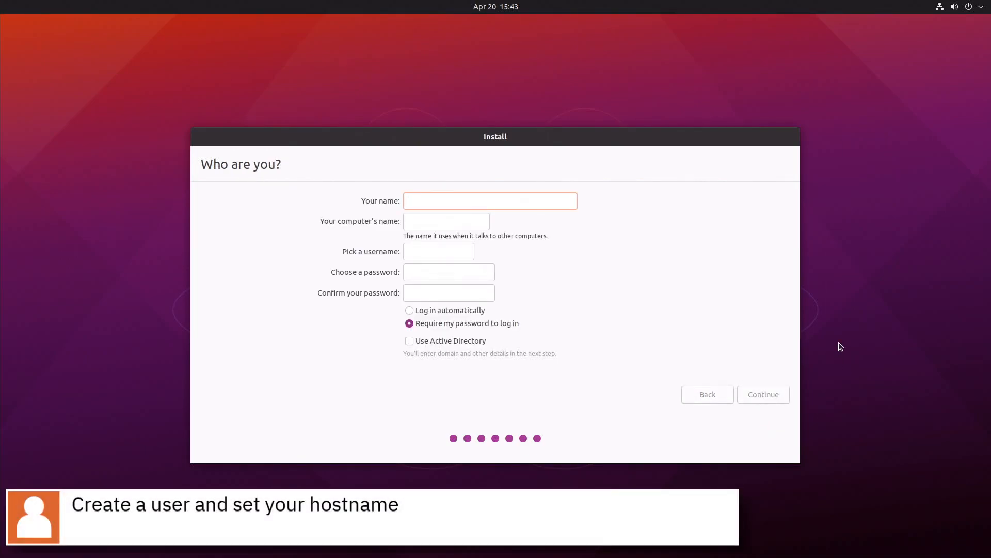
- Create user 'ribalinu' with computer name 'Kureha' and a password, then begin installation
{"action": "type", "text": "ribalinux"}
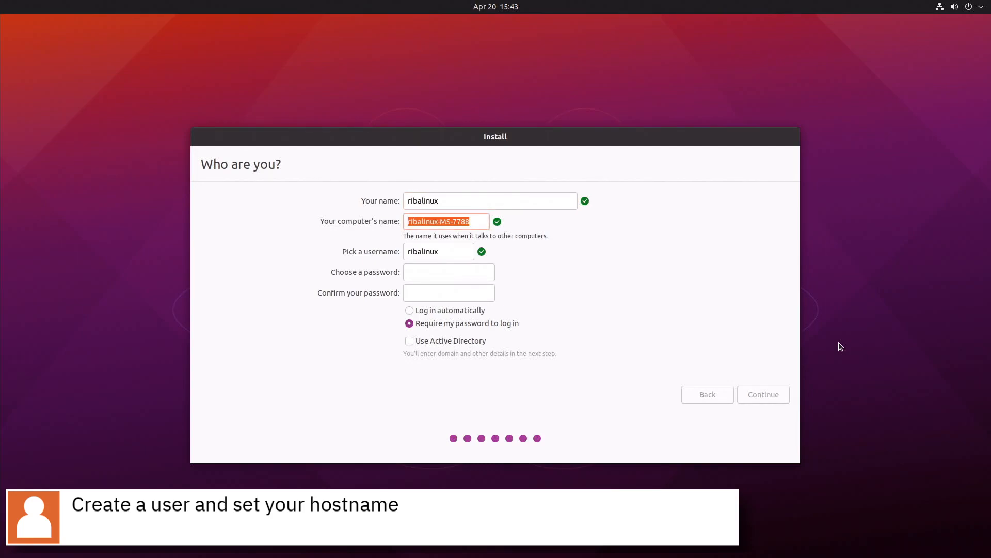
{"action": "type", "text": "K"}
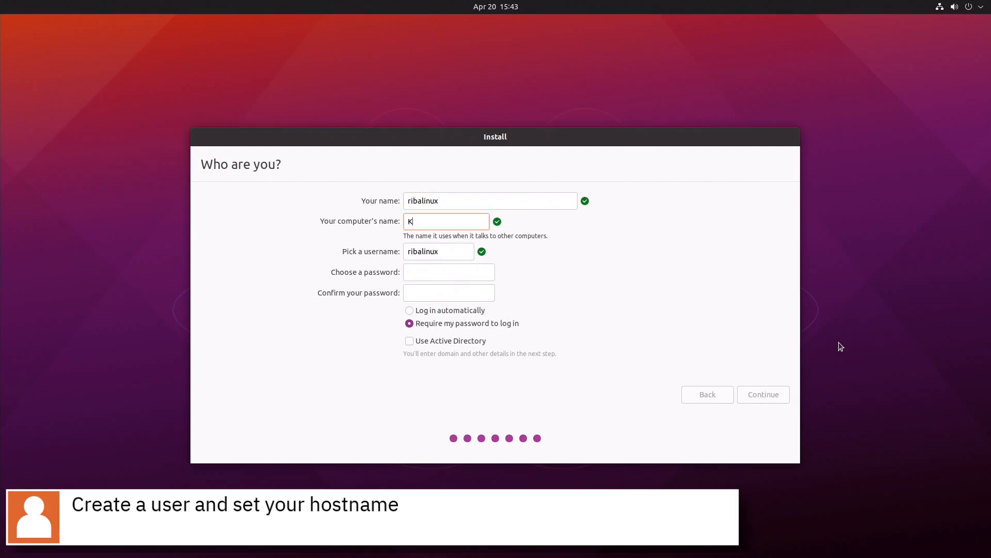
{"action": "type", "text": "ureha"}
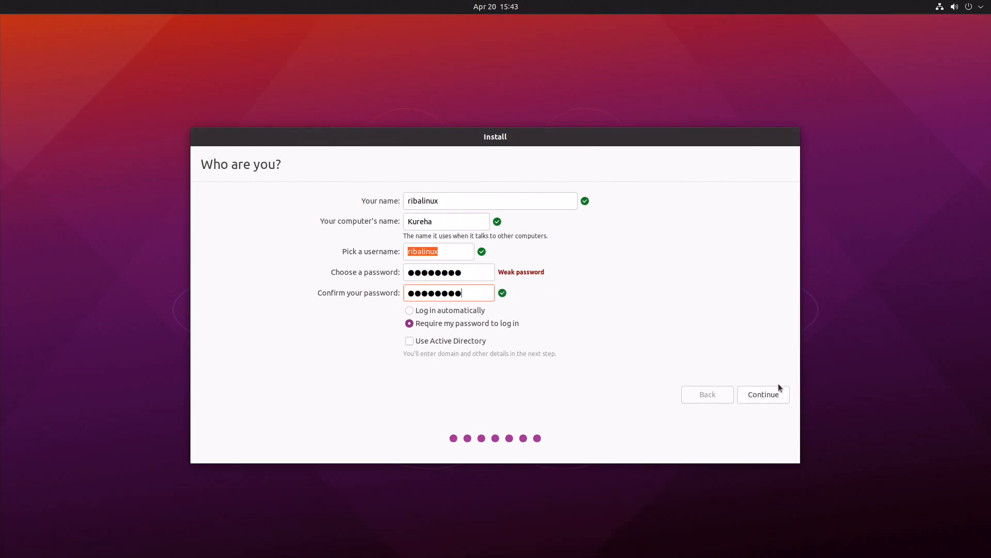
{"action": "left_click", "coordinate": [762, 393]}
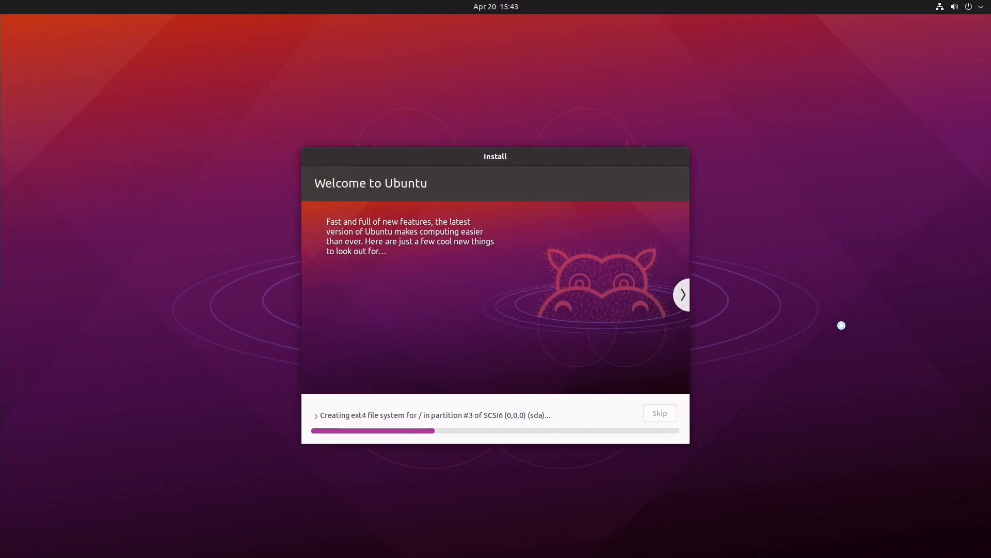